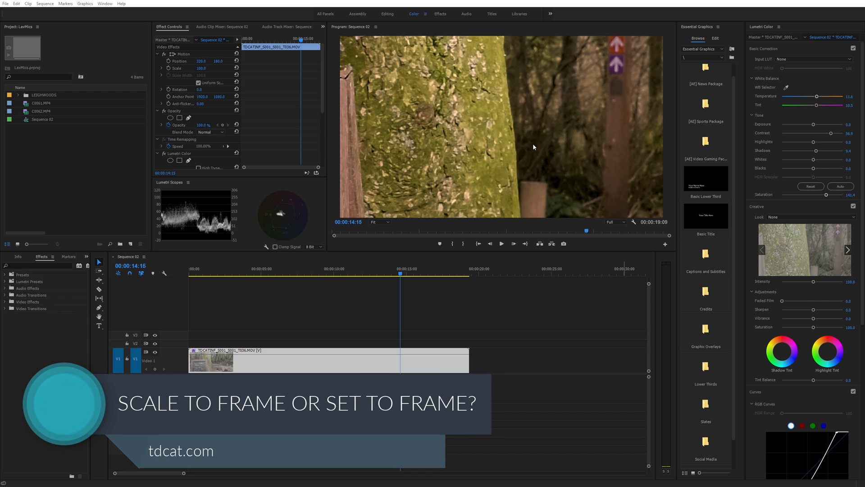
pyautogui.moveTo(519, 181)
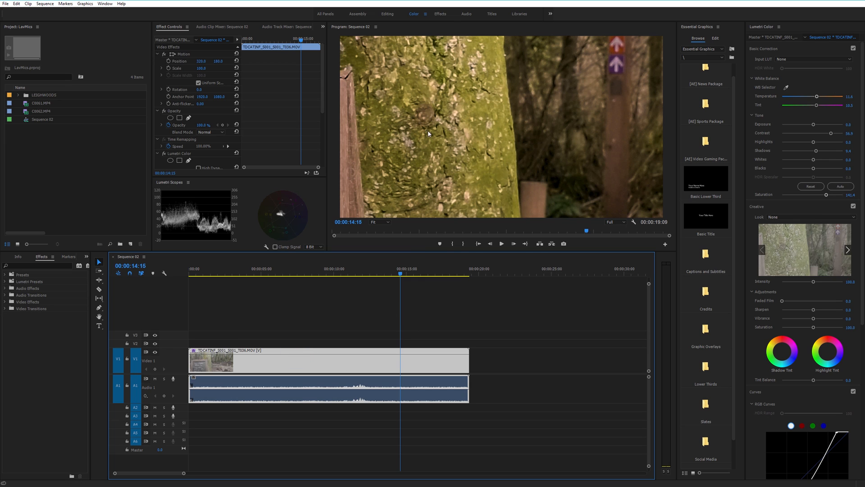
pyautogui.moveTo(417, 154)
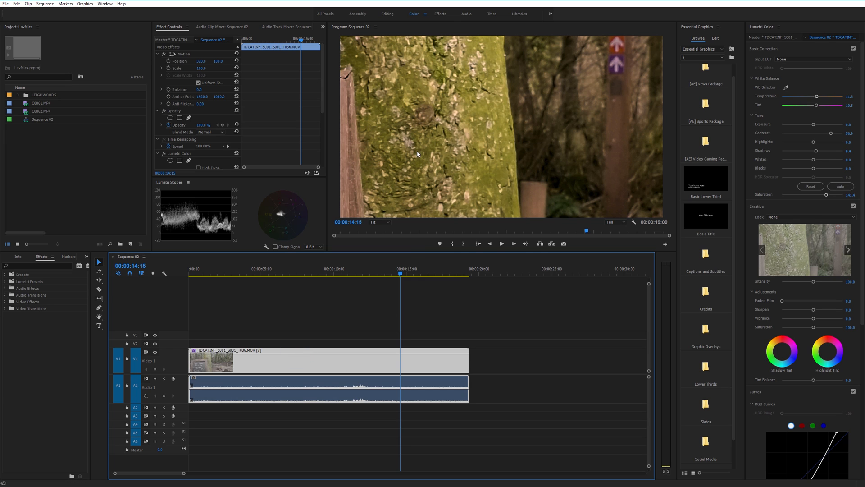
pyautogui.moveTo(367, 204)
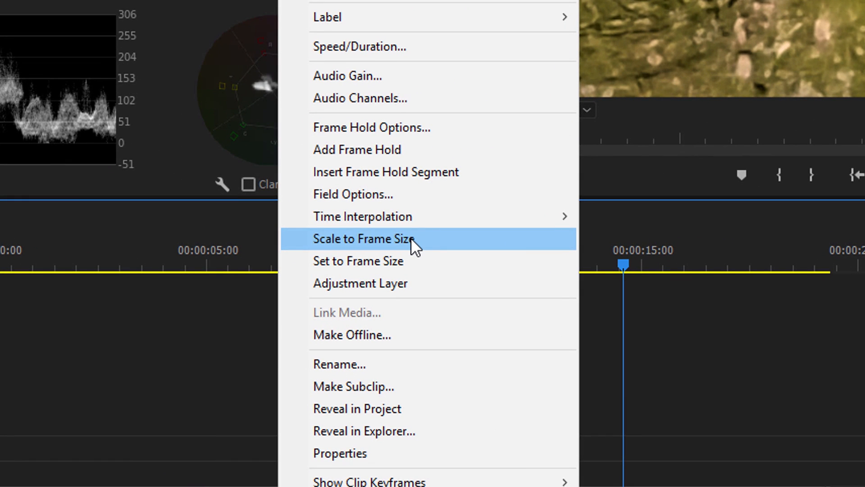
pyautogui.moveTo(407, 257)
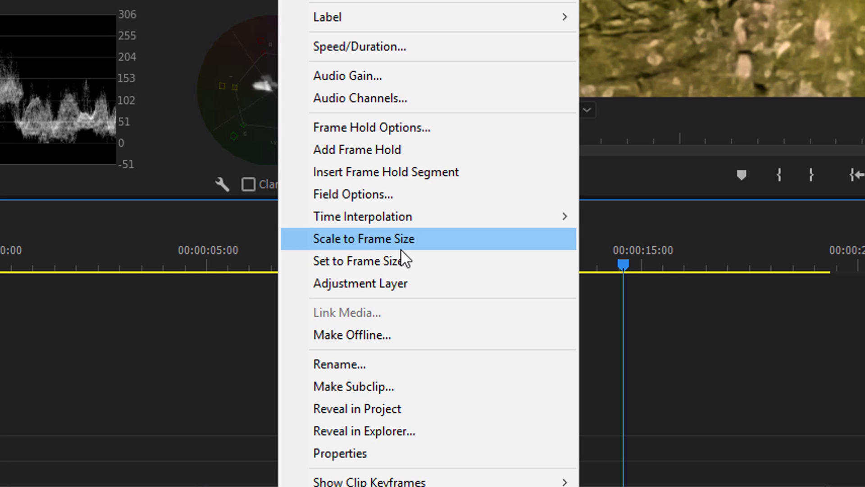
pyautogui.moveTo(386, 260)
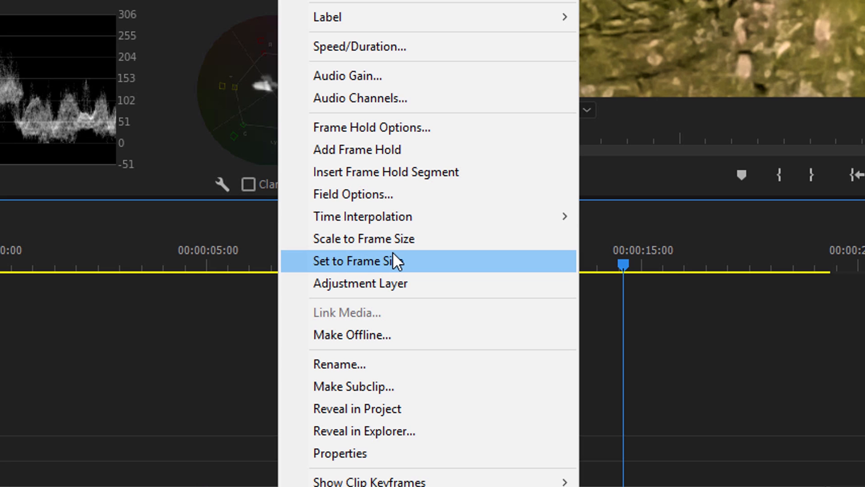
pyautogui.moveTo(363, 239)
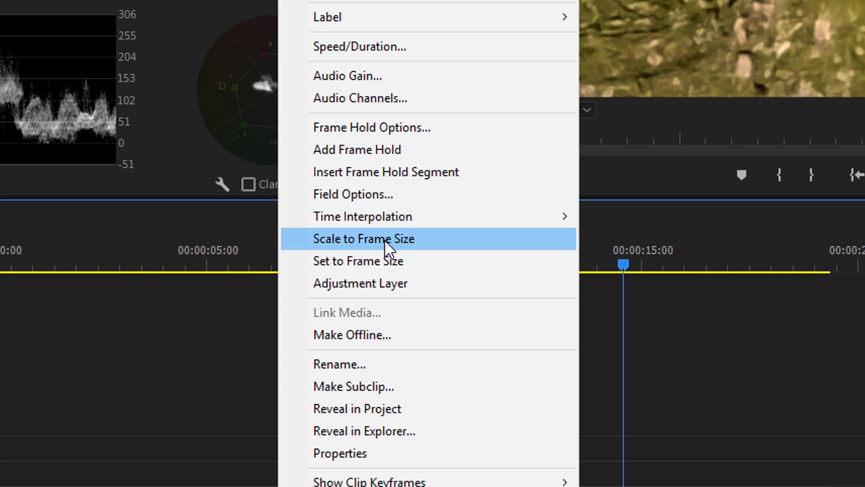
pyautogui.moveTo(362, 215)
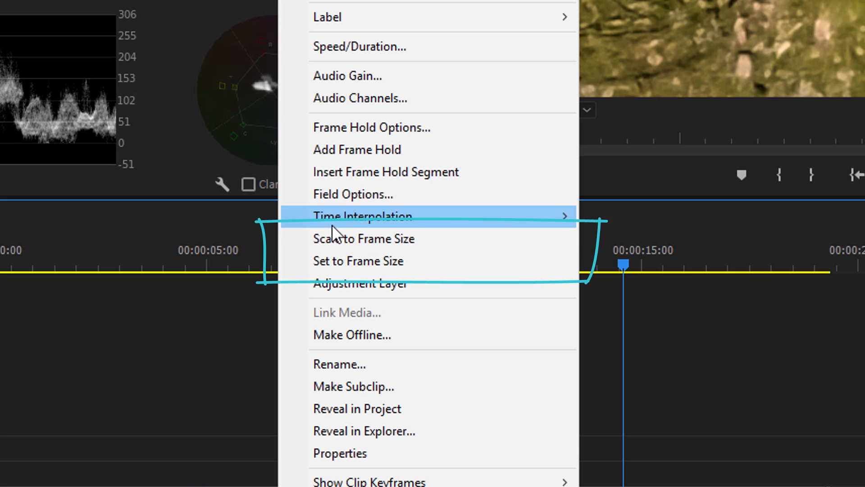
pyautogui.moveTo(357, 261)
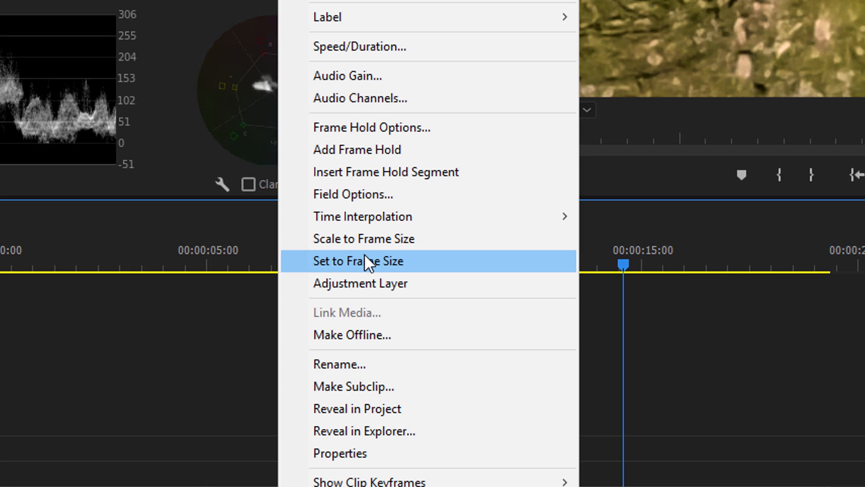
pyautogui.moveTo(367, 268)
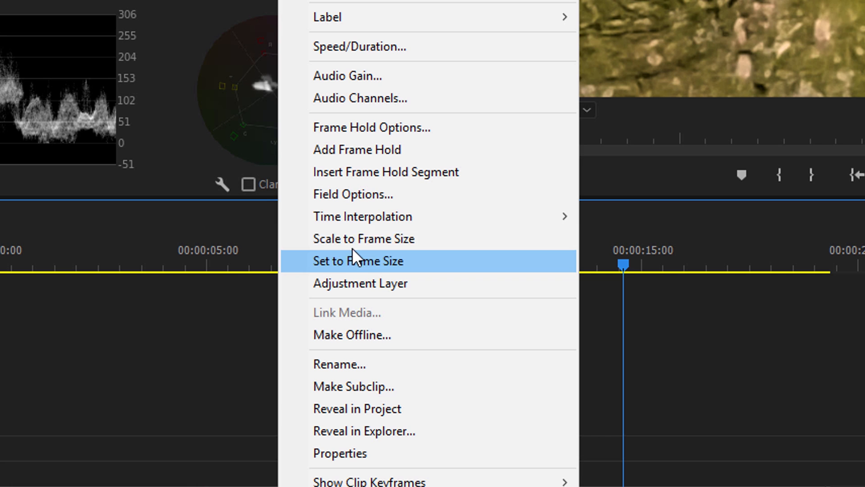
pyautogui.moveTo(364, 238)
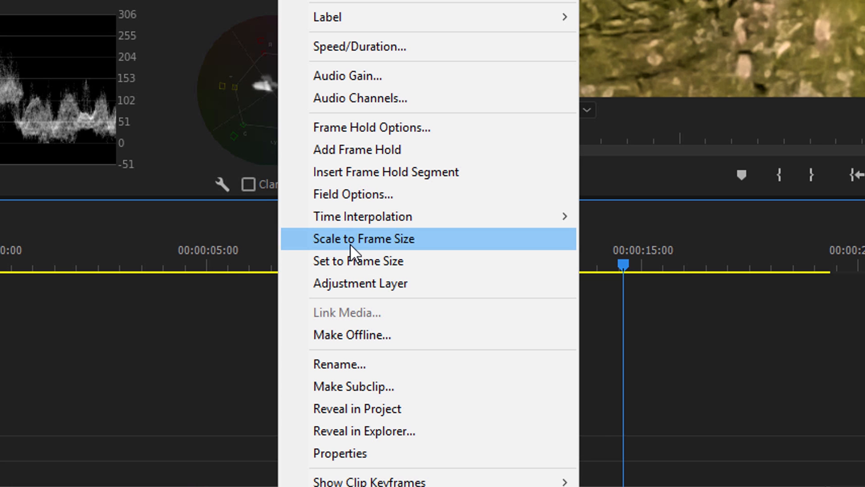
pyautogui.moveTo(364, 254)
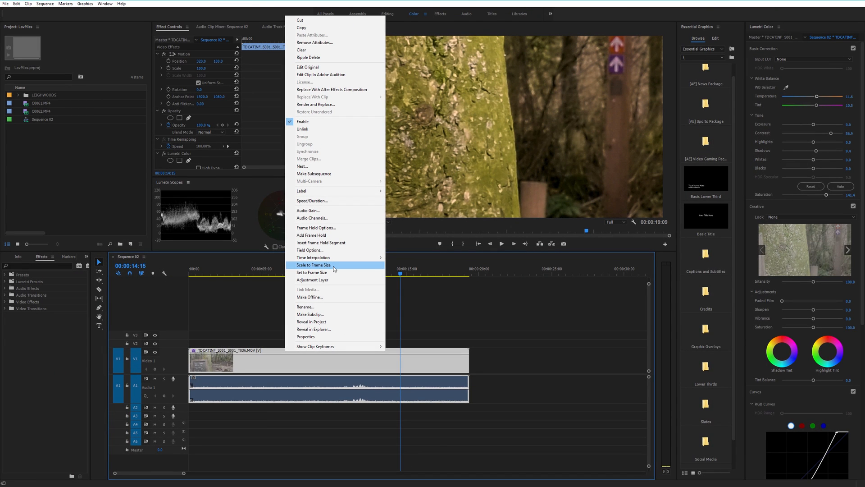
# Dismiss the clip options unapplied, then bring up the timeline clip's options menu again.
pyautogui.click(313, 265)
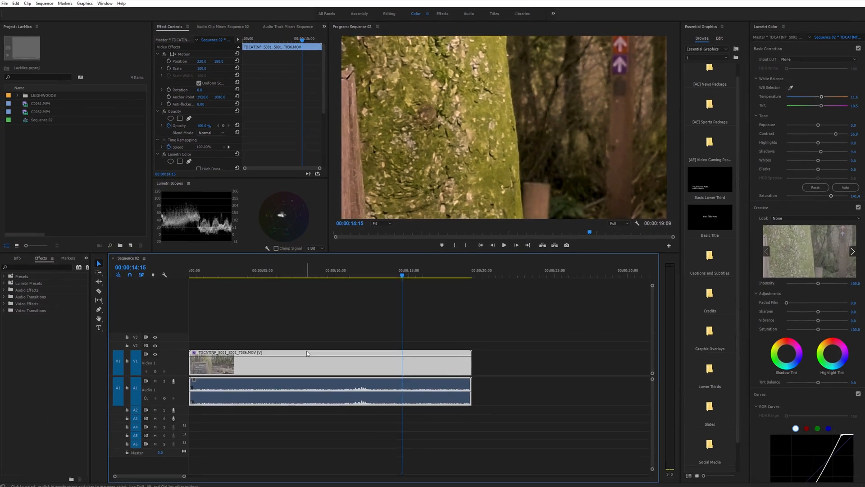
pyautogui.rightClick(307, 354)
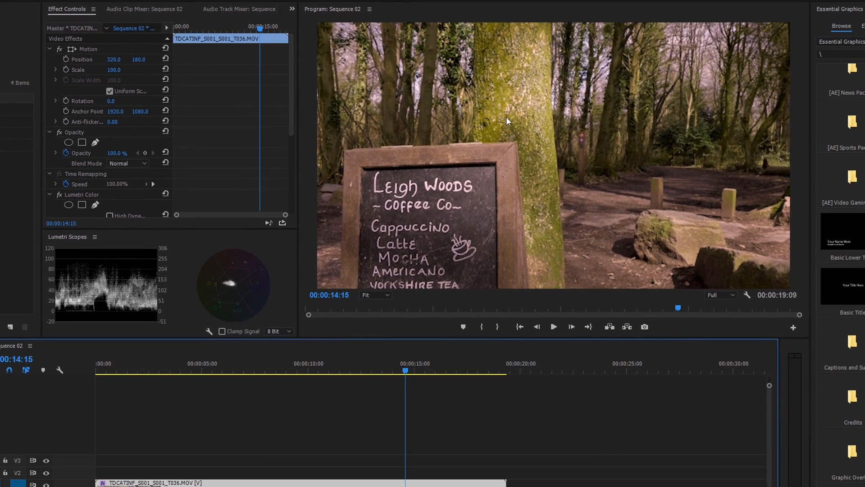
pyautogui.moveTo(715, 145)
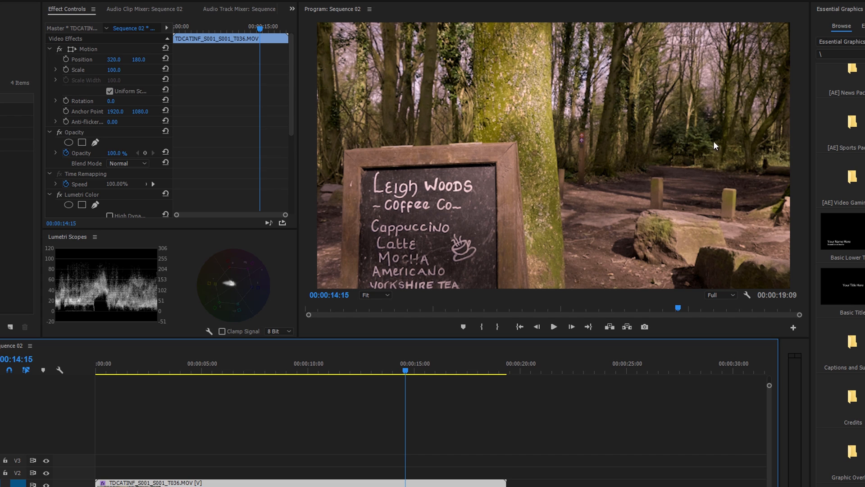
pyautogui.moveTo(420, 236)
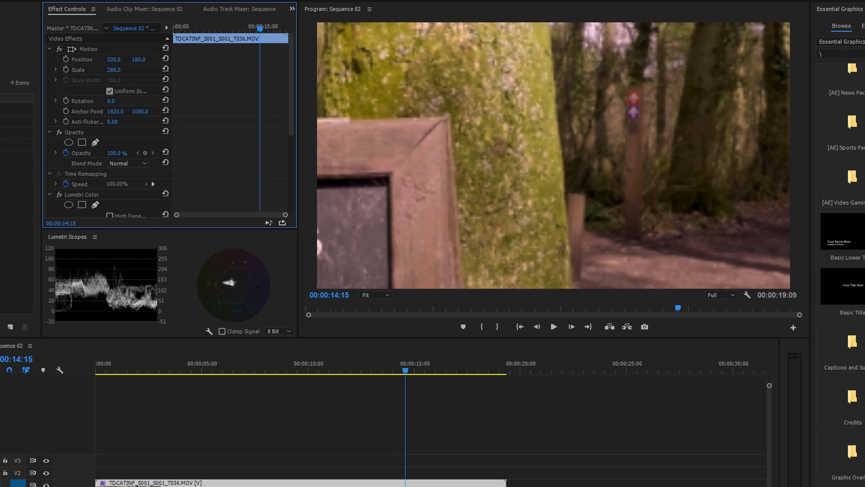
# Scrub Scale to about 291% and Position to 675, 17 to frame the lettering.
pyautogui.moveTo(114, 69); pyautogui.dragTo(114, 69)
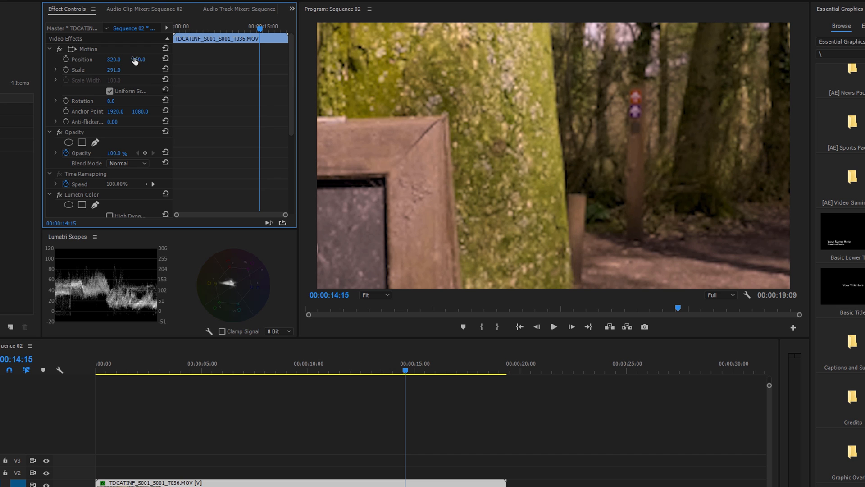
pyautogui.moveTo(113, 60); pyautogui.dragTo(116, 59)
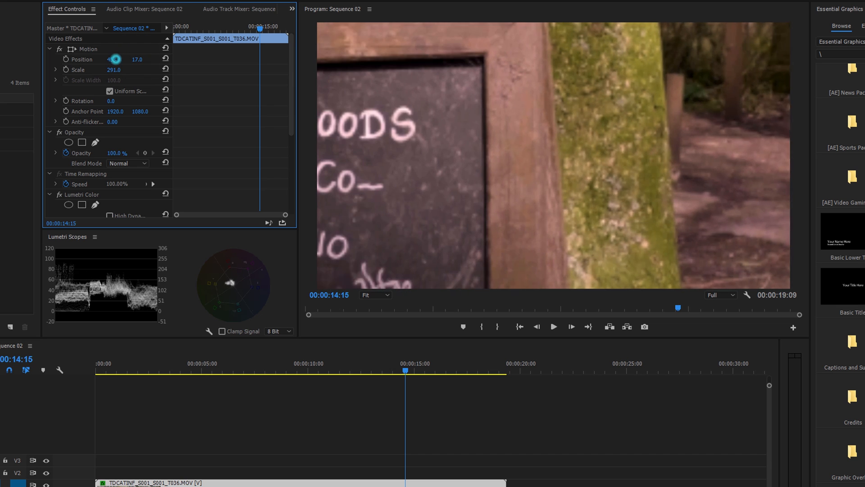
pyautogui.moveTo(113, 59); pyautogui.dragTo(127, 59)
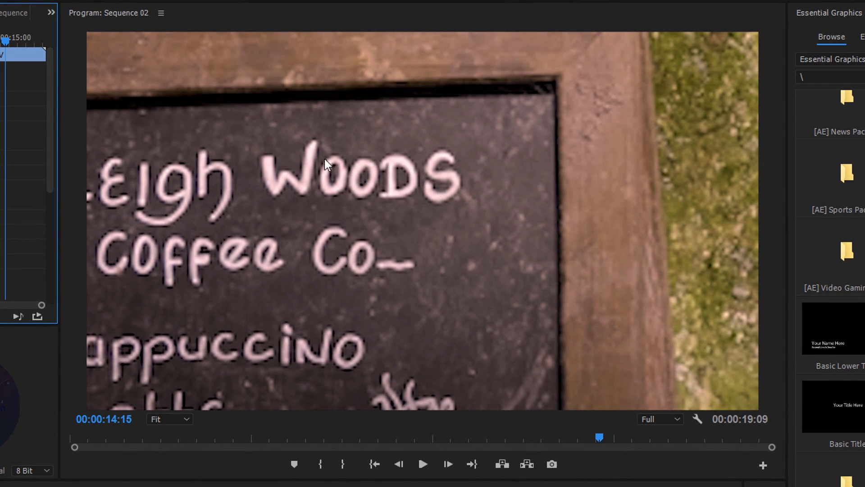
pyautogui.moveTo(310, 270)
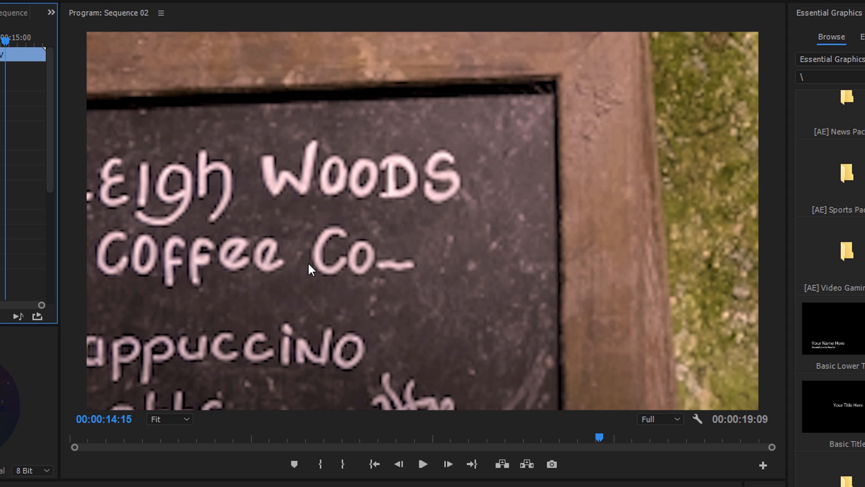
pyautogui.moveTo(345, 183)
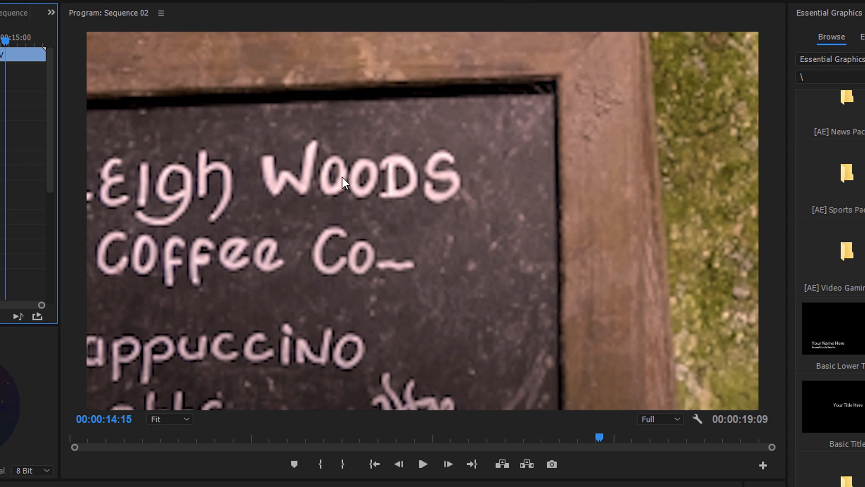
pyautogui.moveTo(398, 234)
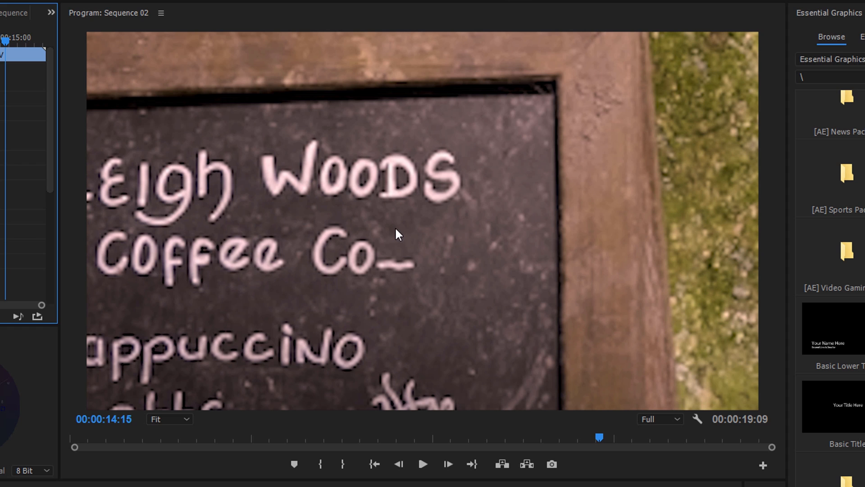
pyautogui.moveTo(396, 233)
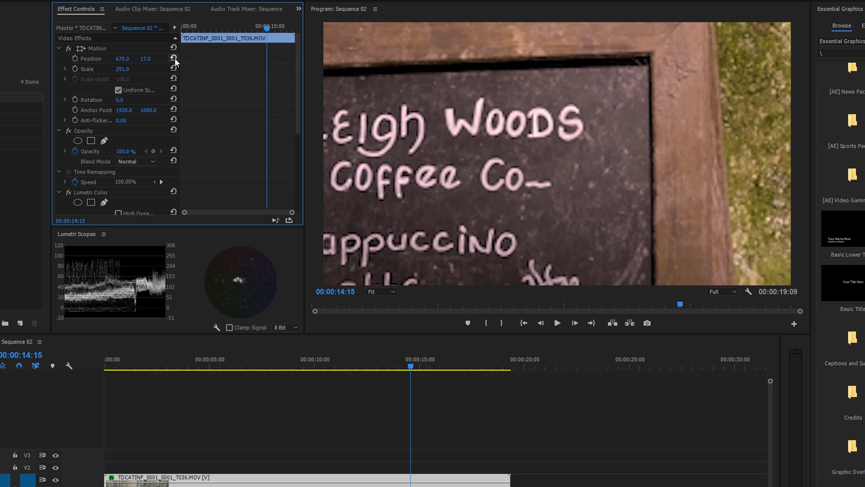
# Reset the clip's position and scale, then apply Set to Frame Size (16.7%).
pyautogui.click(174, 59)
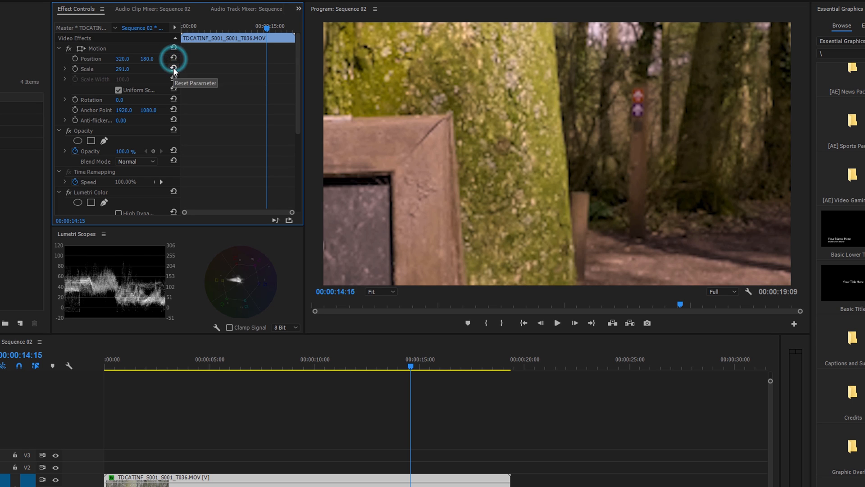
pyautogui.click(174, 69)
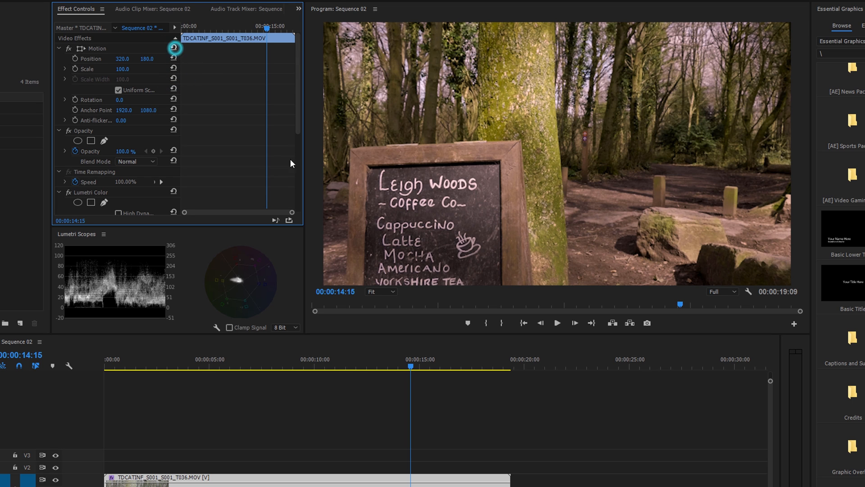
pyautogui.rightClick(237, 477)
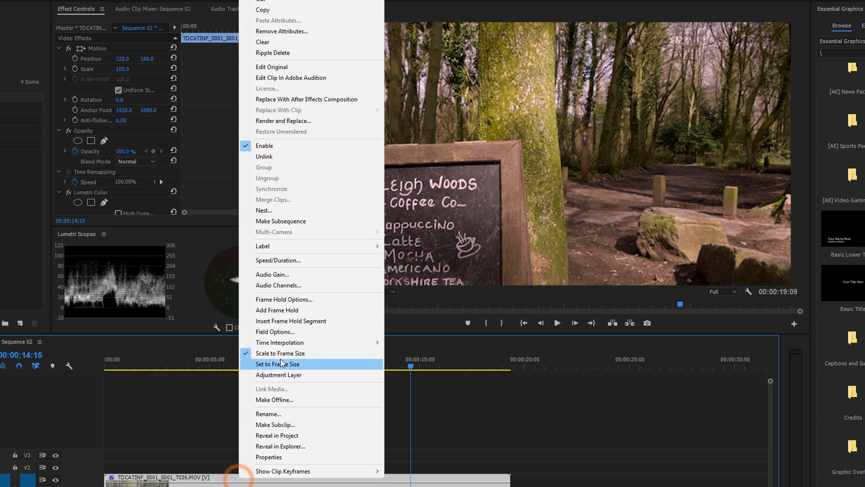
pyautogui.moveTo(282, 353)
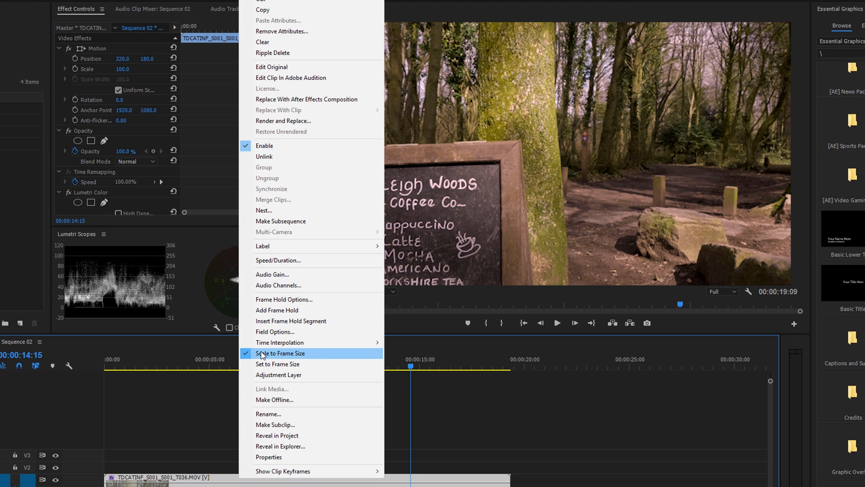
pyautogui.moveTo(265, 355)
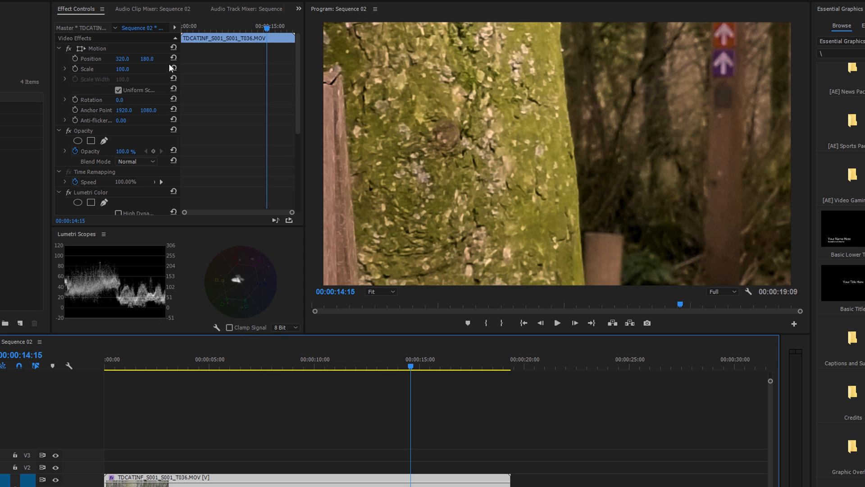
pyautogui.moveTo(174, 58)
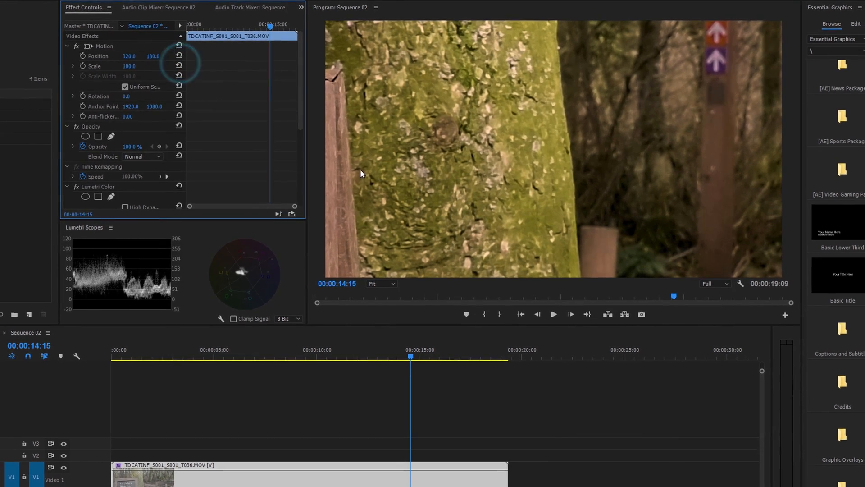
pyautogui.rightClick(238, 433)
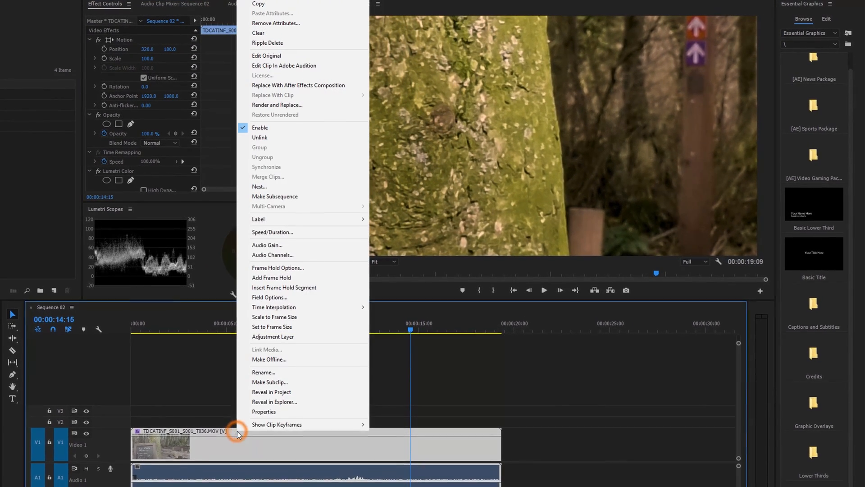
pyautogui.moveTo(274, 326)
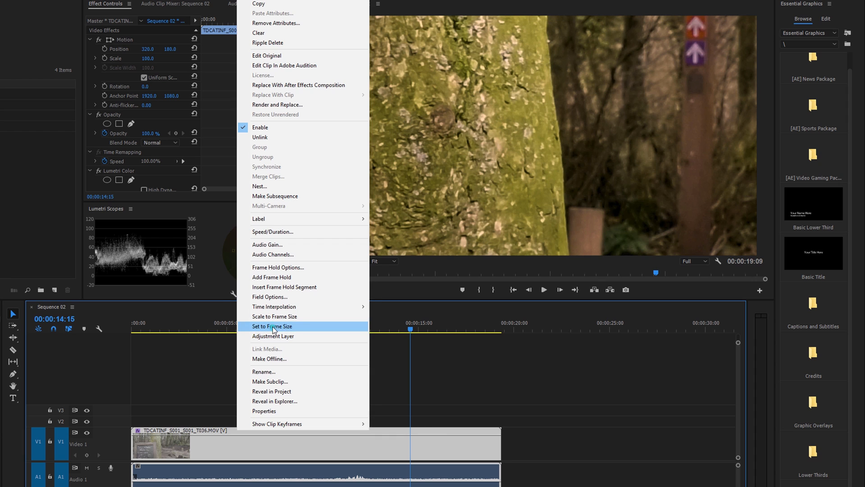
pyautogui.click(273, 325)
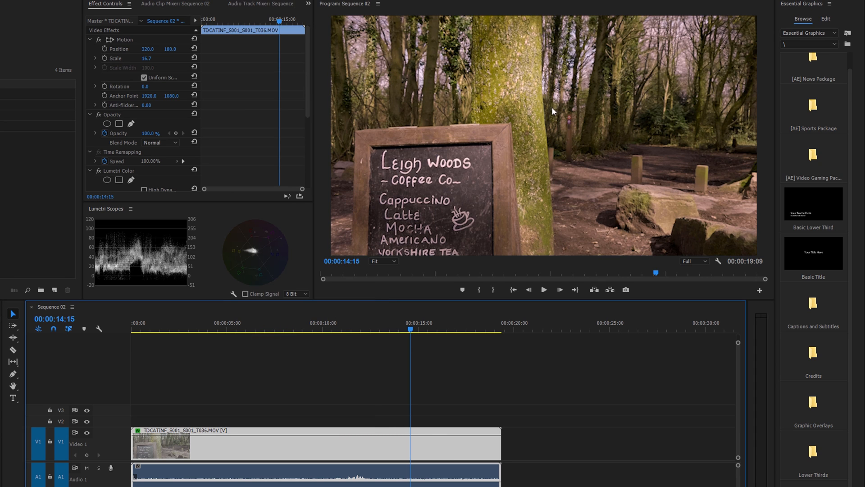
pyautogui.moveTo(512, 172)
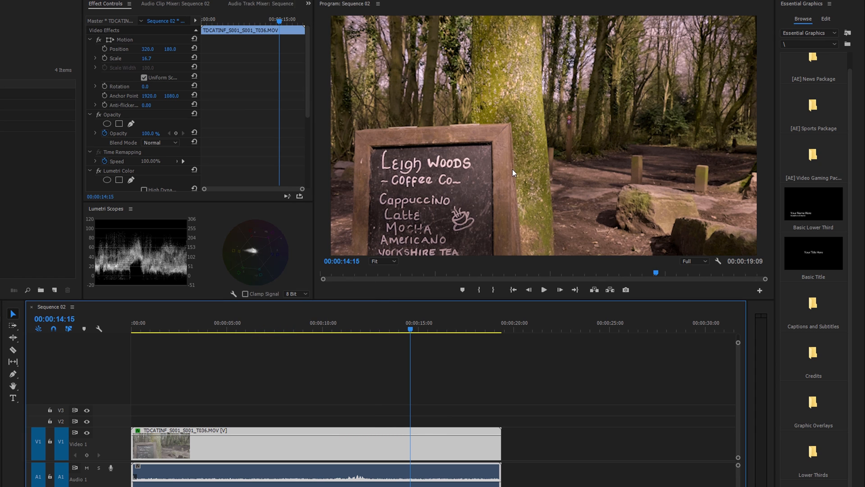
pyautogui.moveTo(552, 180)
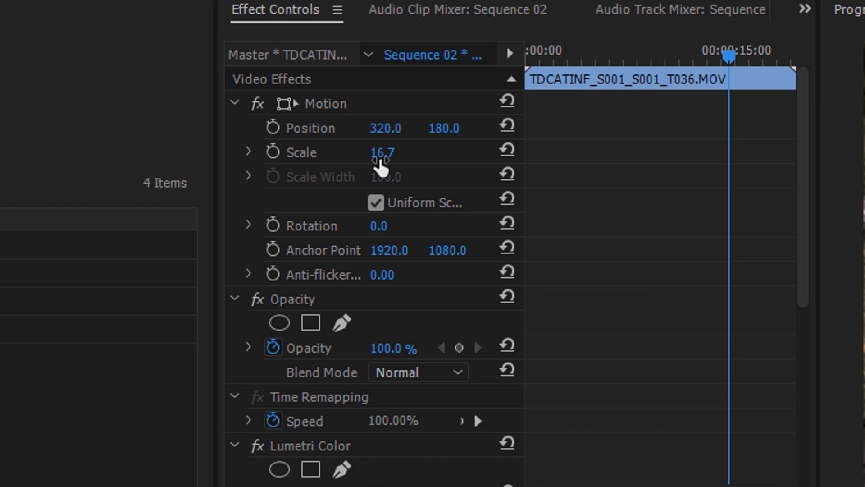
pyautogui.moveTo(366, 199)
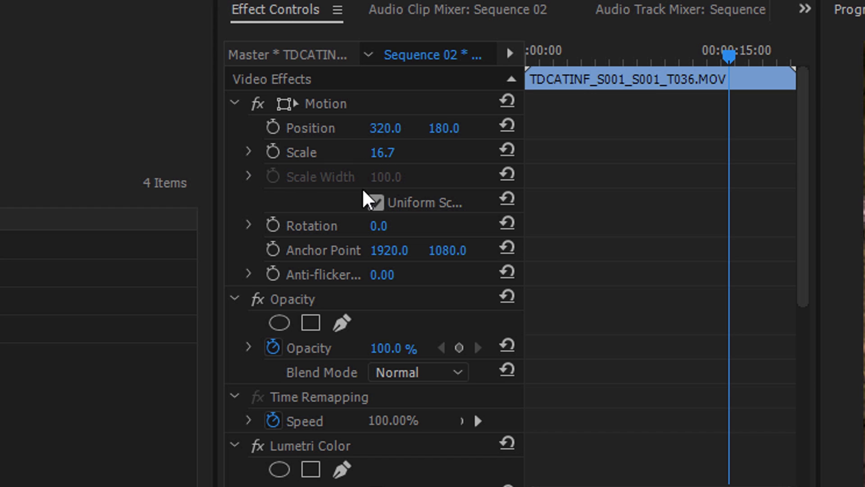
pyautogui.click(376, 202)
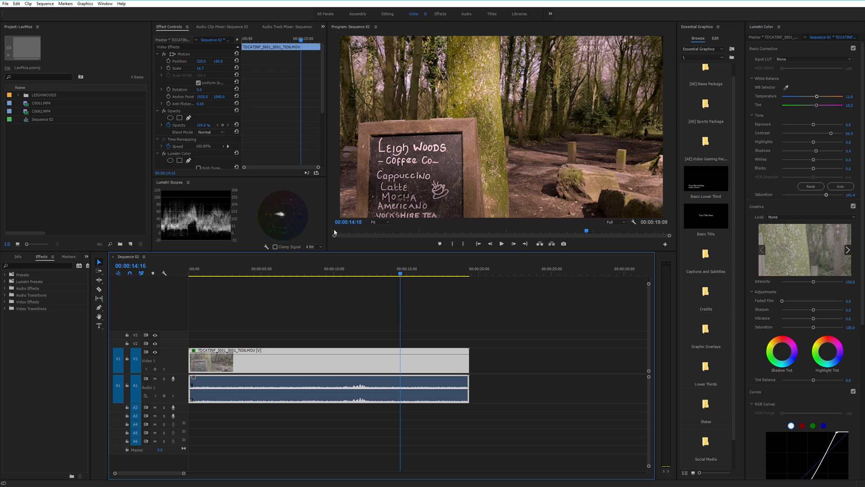
pyautogui.moveTo(310, 134)
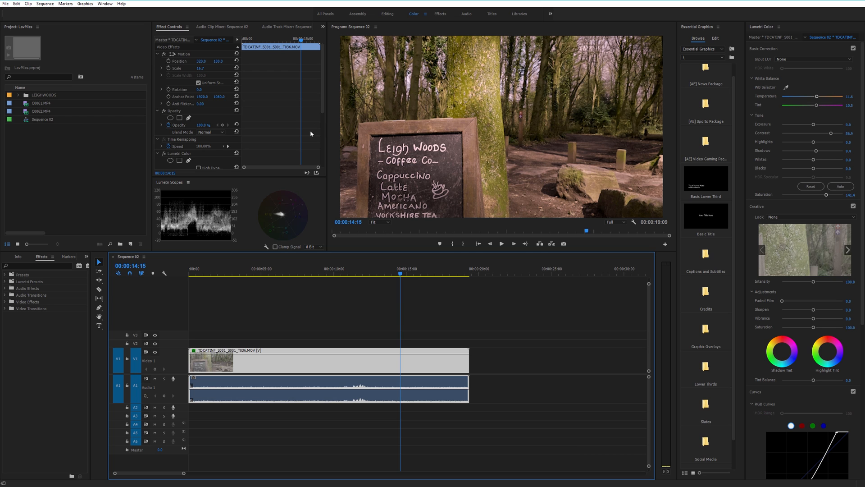
pyautogui.rightClick(325, 353)
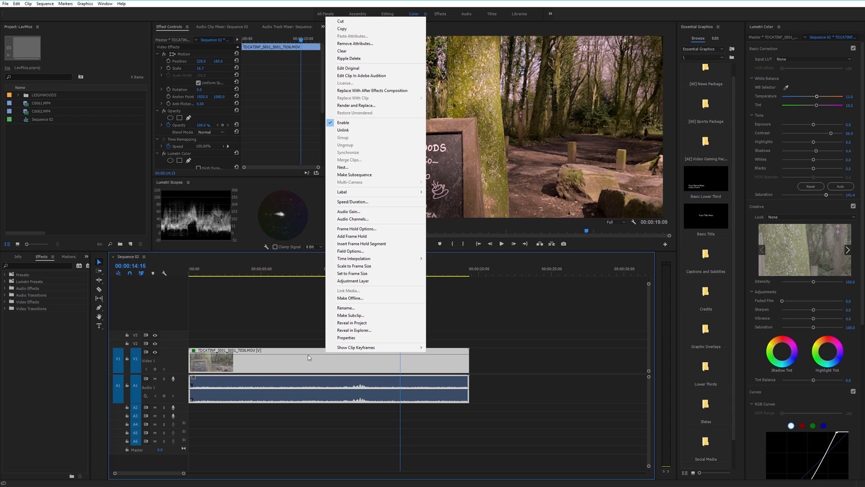
pyautogui.moveTo(308, 353)
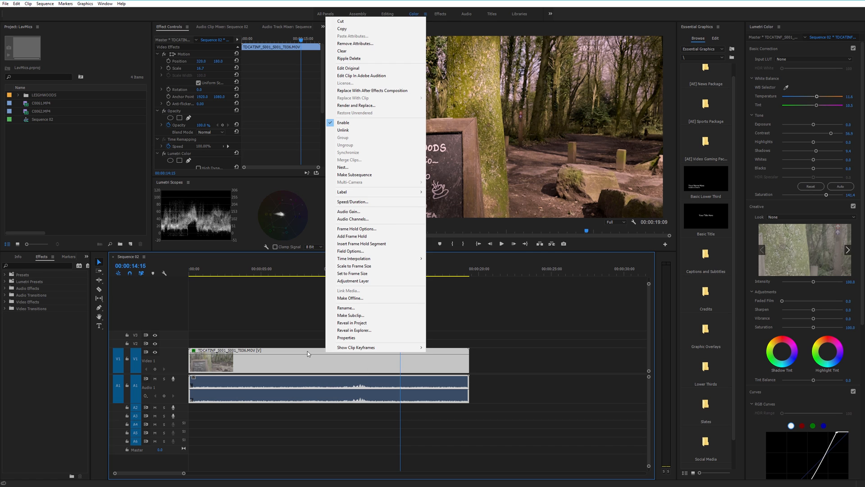
pyautogui.click(307, 350)
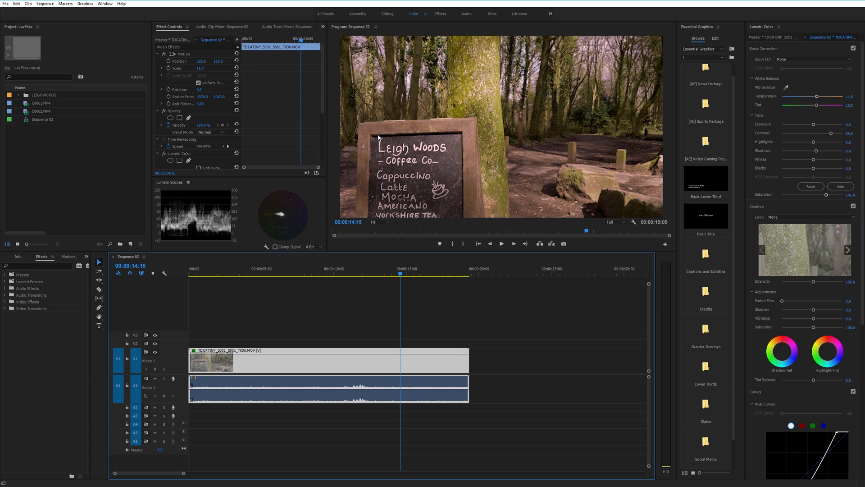
pyautogui.moveTo(393, 136)
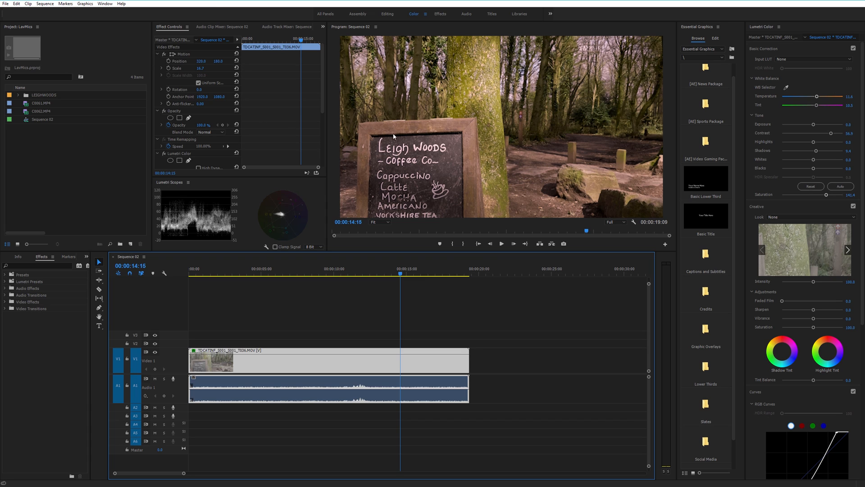
pyautogui.moveTo(212, 78)
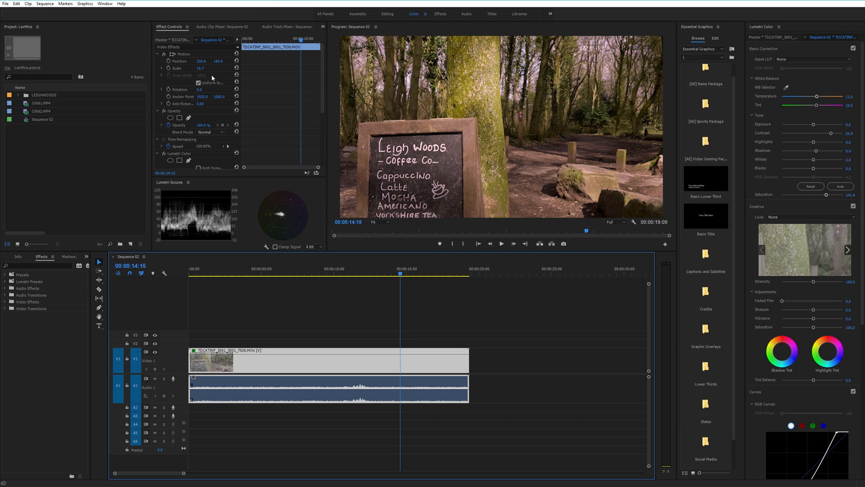
pyautogui.moveTo(508, 150)
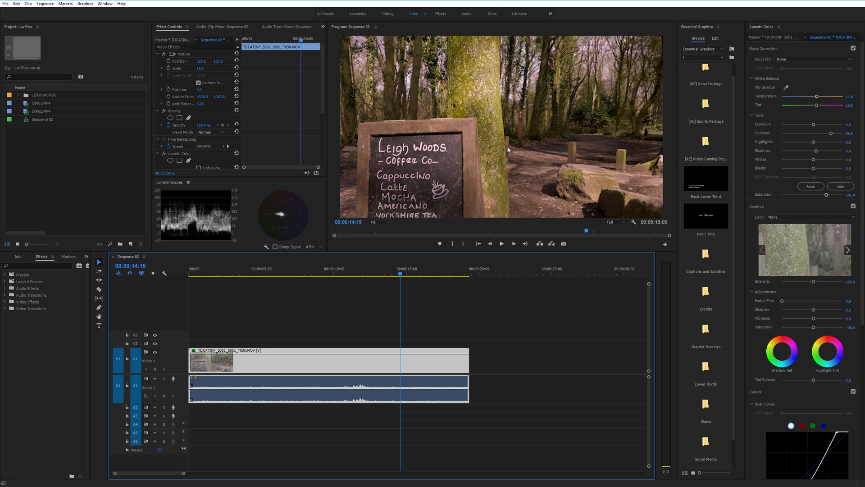
pyautogui.moveTo(250, 58)
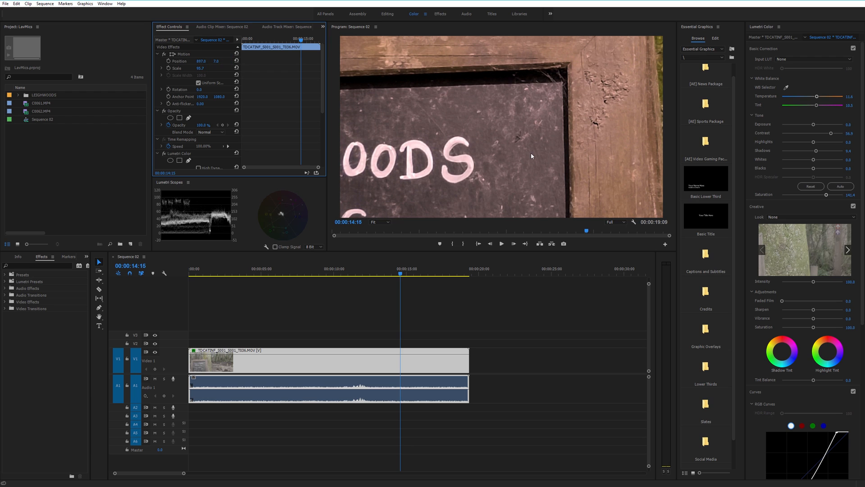
pyautogui.moveTo(605, 109)
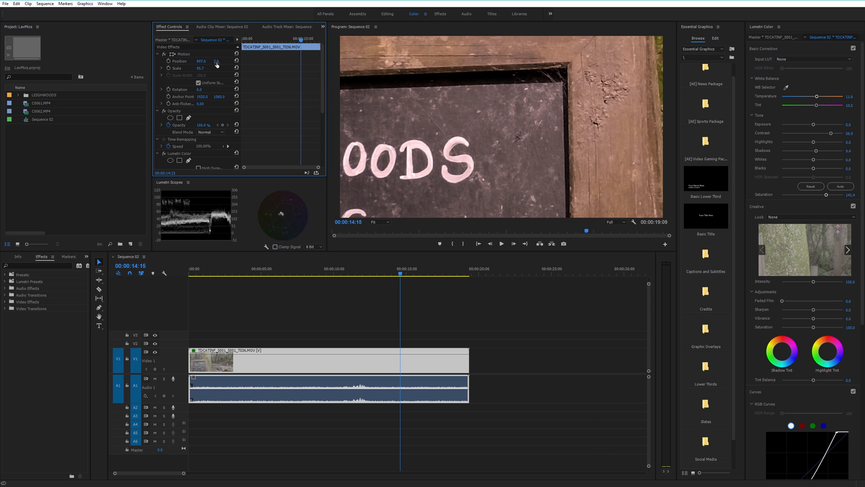
# Pan the clip sideways to reveal 'Leigh' and frame the coffee list.
pyautogui.moveTo(200, 61); pyautogui.dragTo(218, 61)
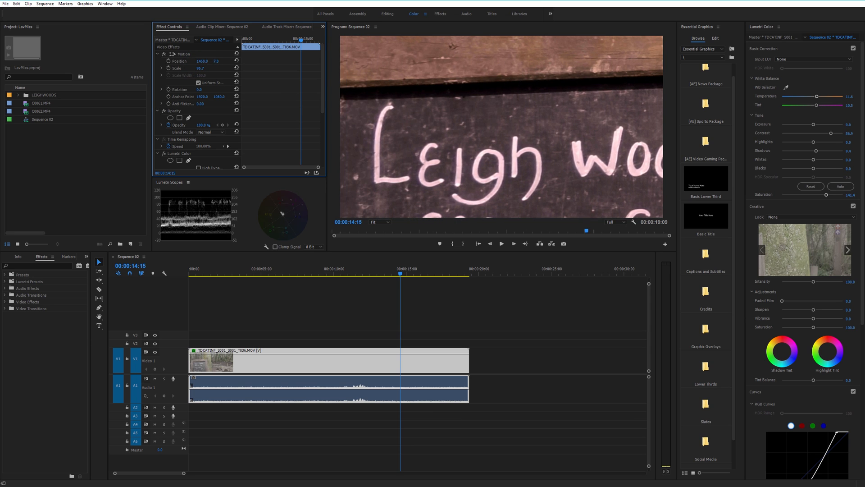
pyautogui.moveTo(219, 61); pyautogui.dragTo(219, 61)
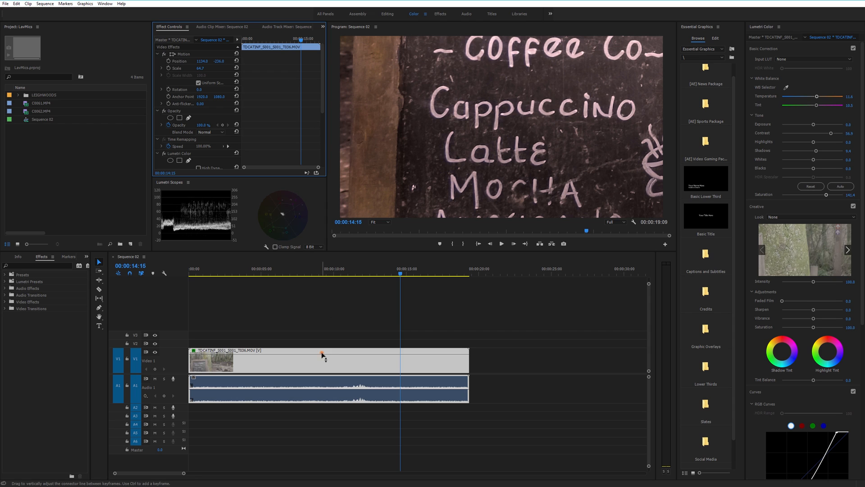
pyautogui.rightClick(323, 354)
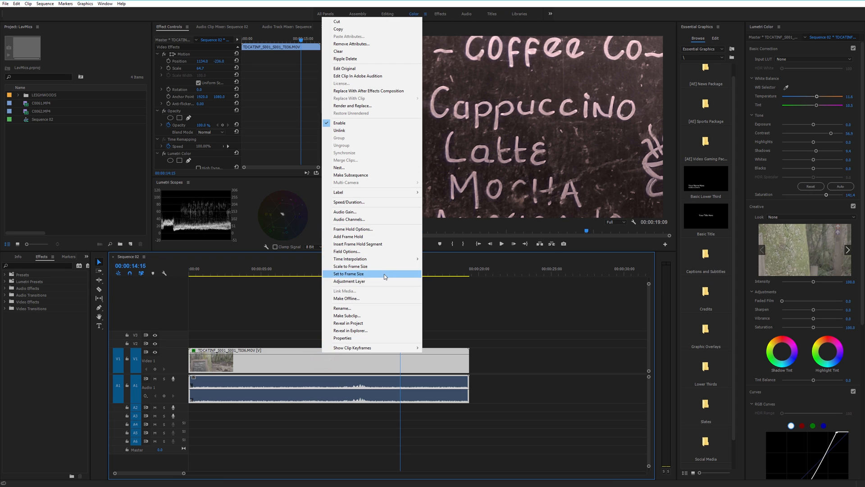
pyautogui.moveTo(338, 277)
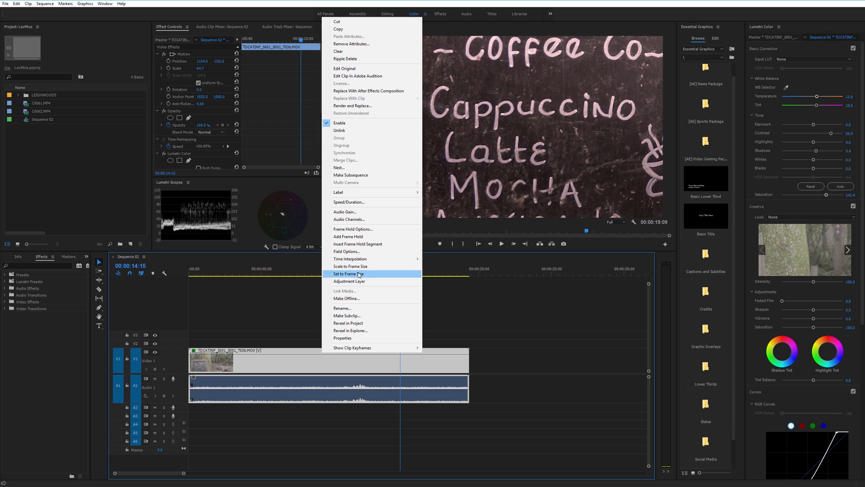
pyautogui.moveTo(349, 274)
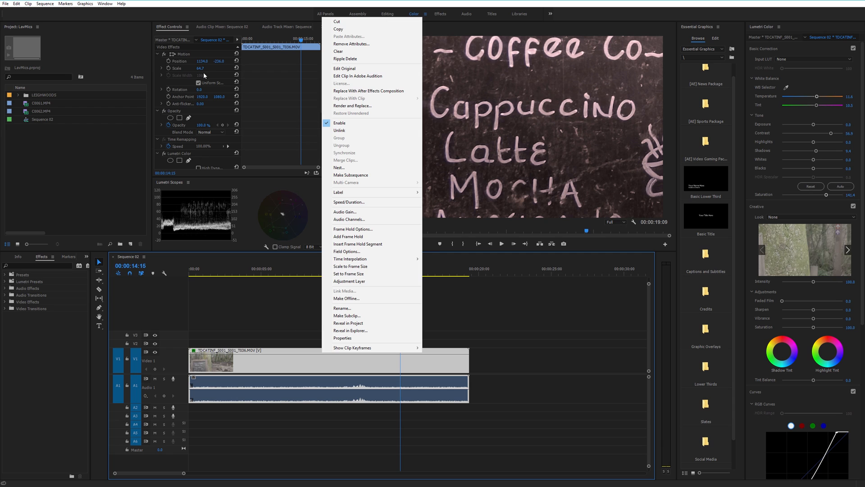
pyautogui.moveTo(349, 281)
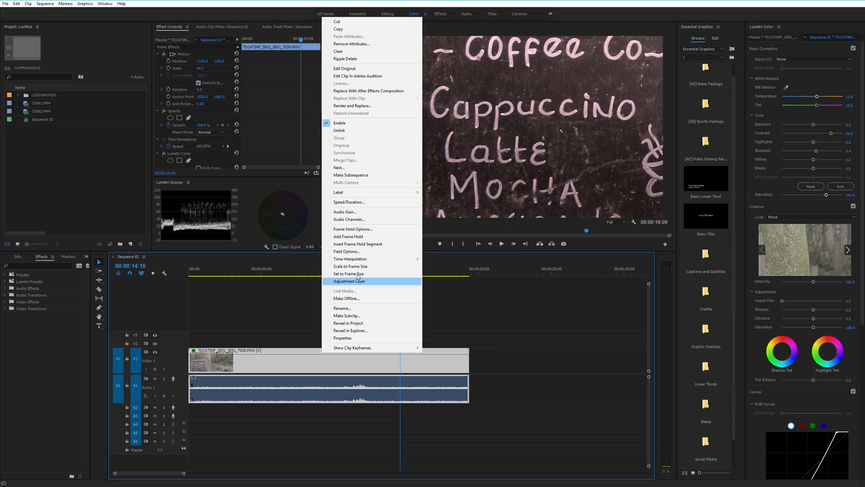
pyautogui.moveTo(348, 273)
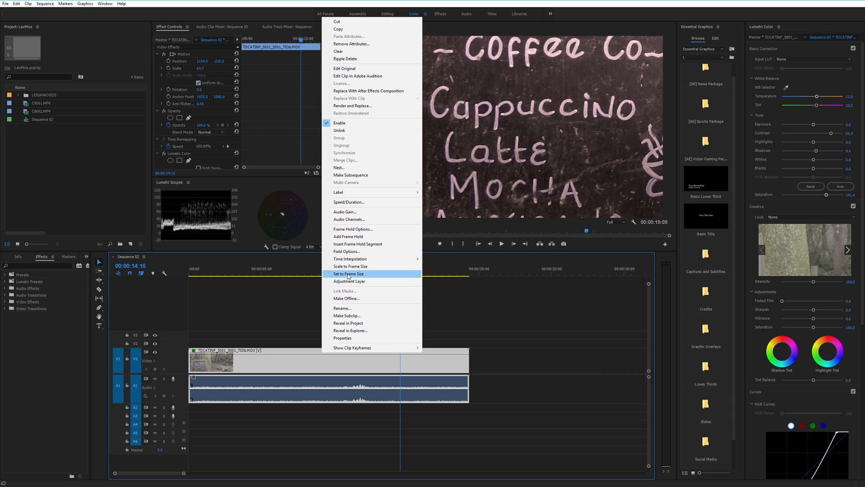
pyautogui.moveTo(224, 287)
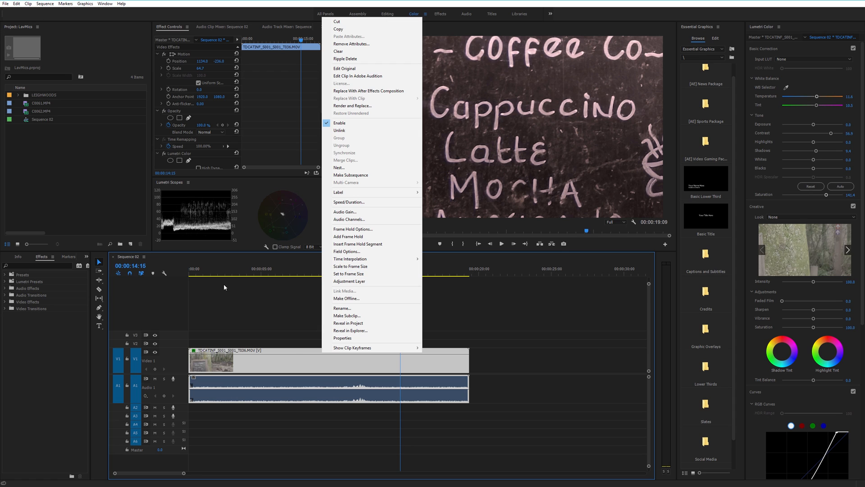
pyautogui.click(296, 352)
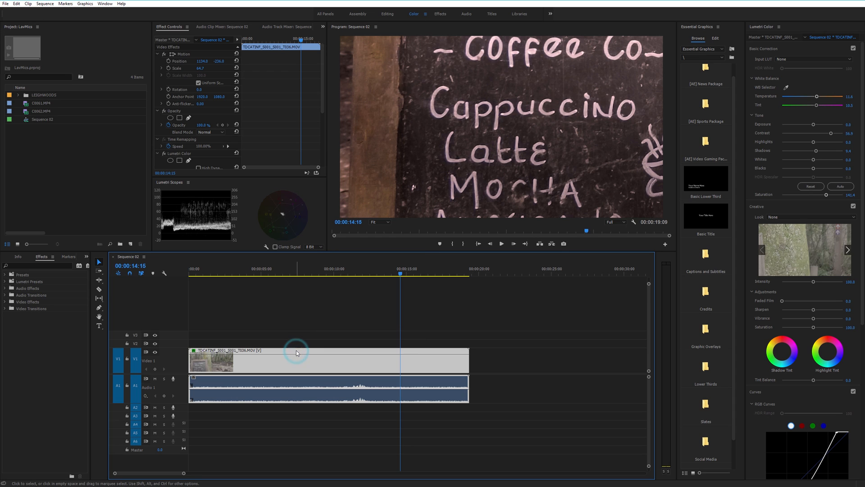